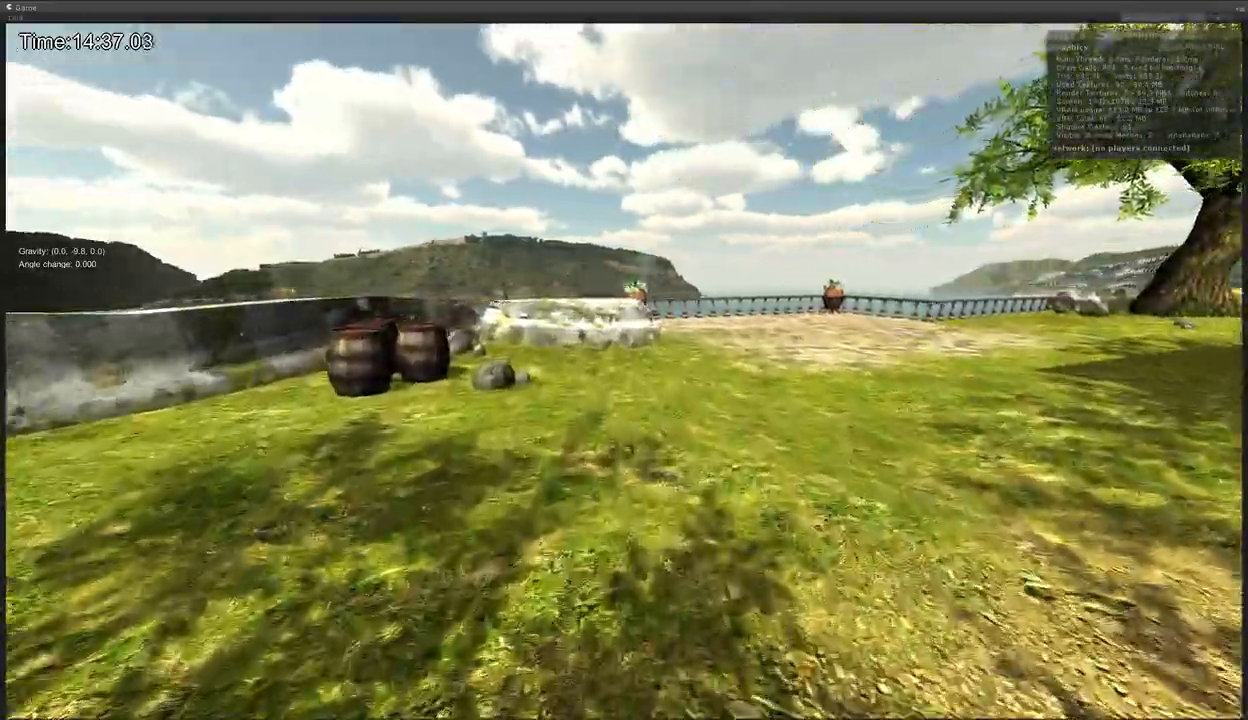
pyautogui.moveTo(624, 360)
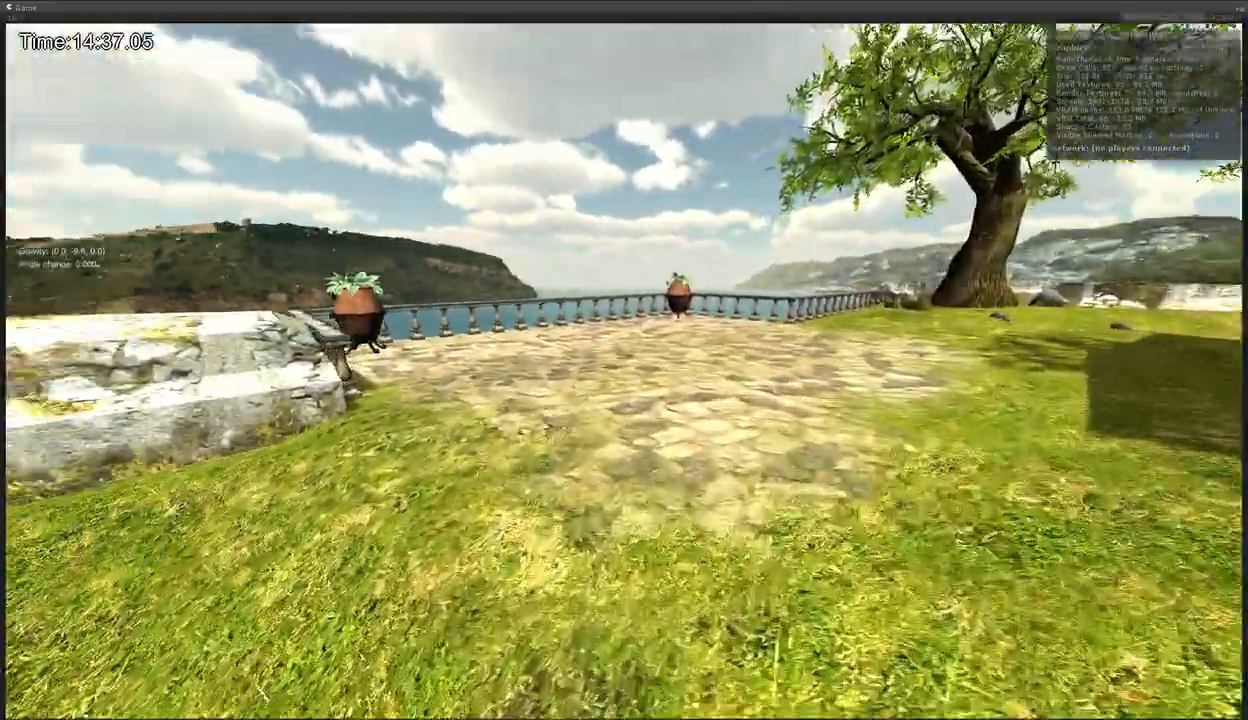